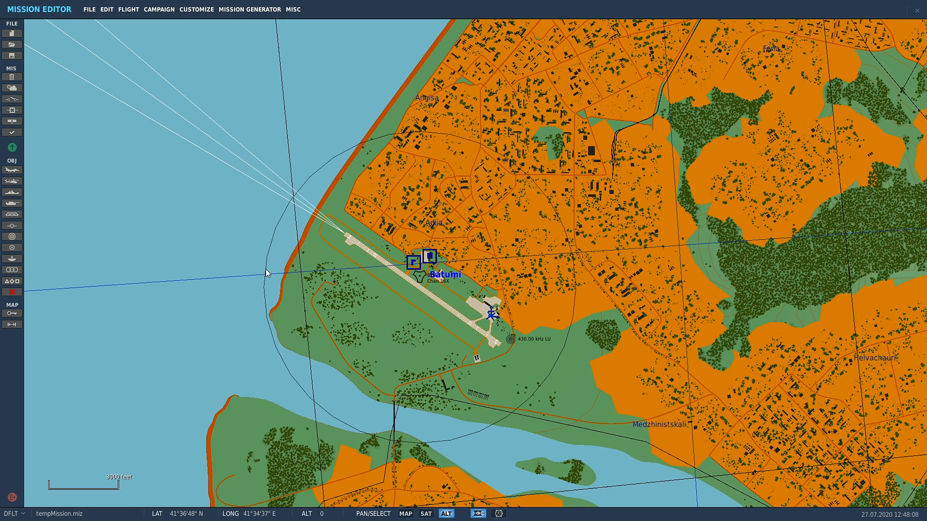
Zoom the Caucasus map toward Batumi's apron near parking spots 07-10
{"action": "scroll", "scroll_direction": "down", "scroll_amount": 3}
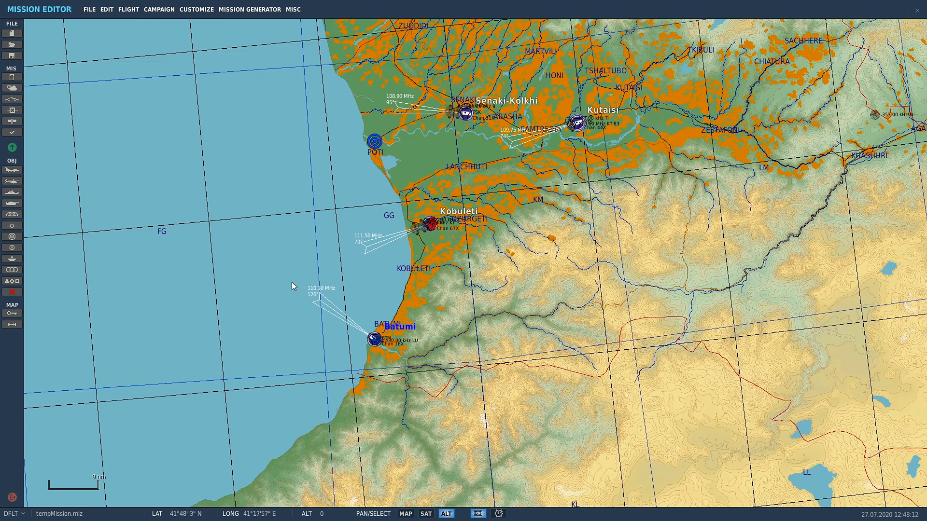
{"action": "mouse_move", "coordinate": [308, 315]}
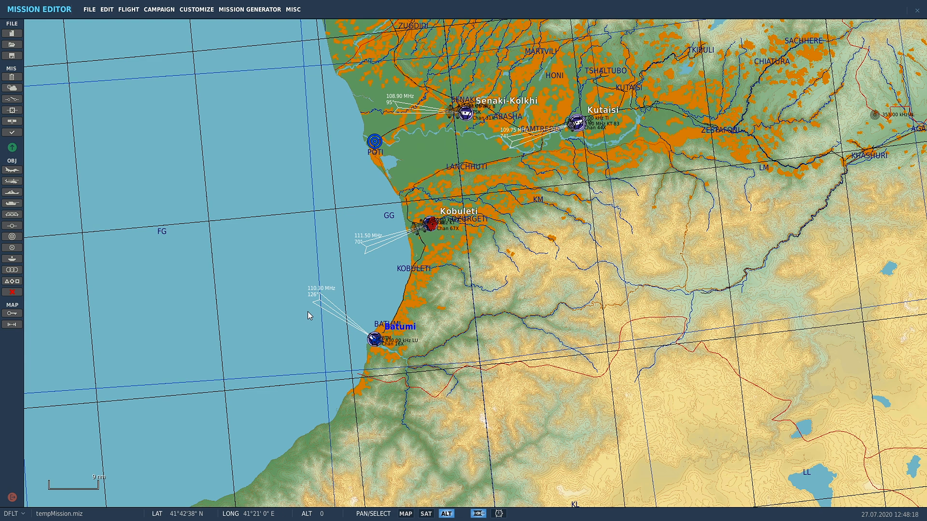
{"action": "mouse_move", "coordinate": [359, 335]}
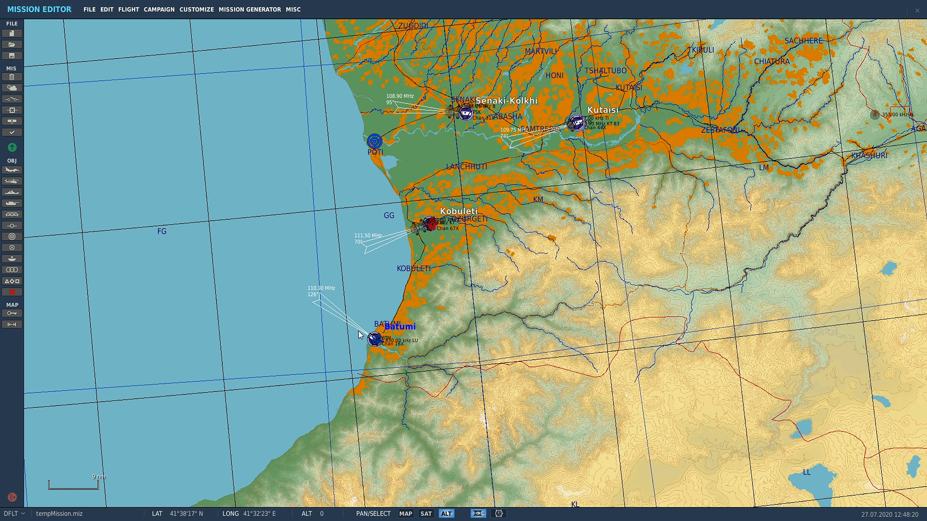
{"action": "mouse_move", "coordinate": [376, 348]}
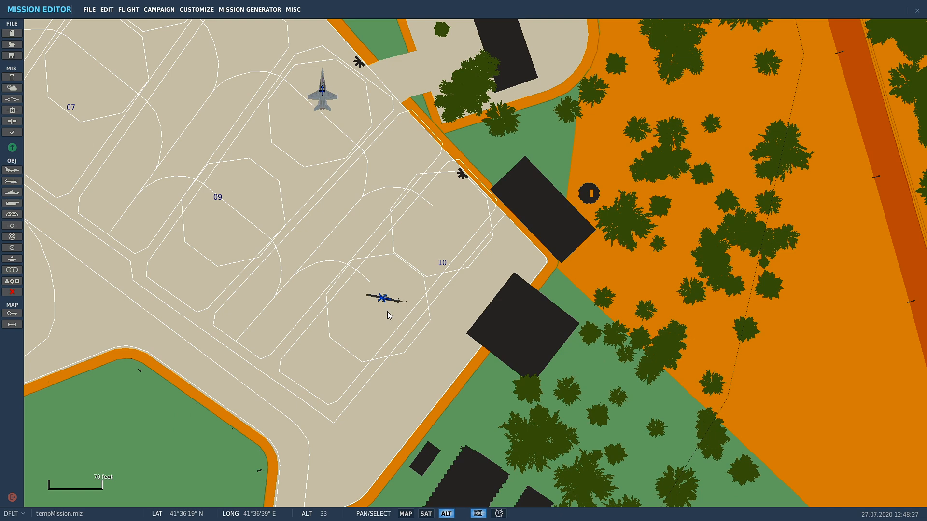
Give the AH-1W static heading 34 and the Marines paint scheme at the apron edge
{"action": "left_click", "coordinate": [384, 298]}
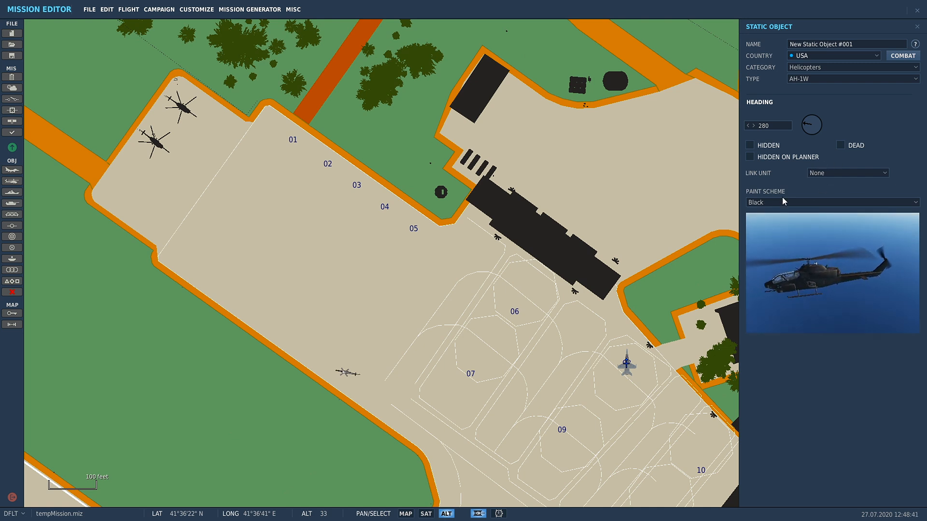
{"action": "left_click", "coordinate": [830, 203]}
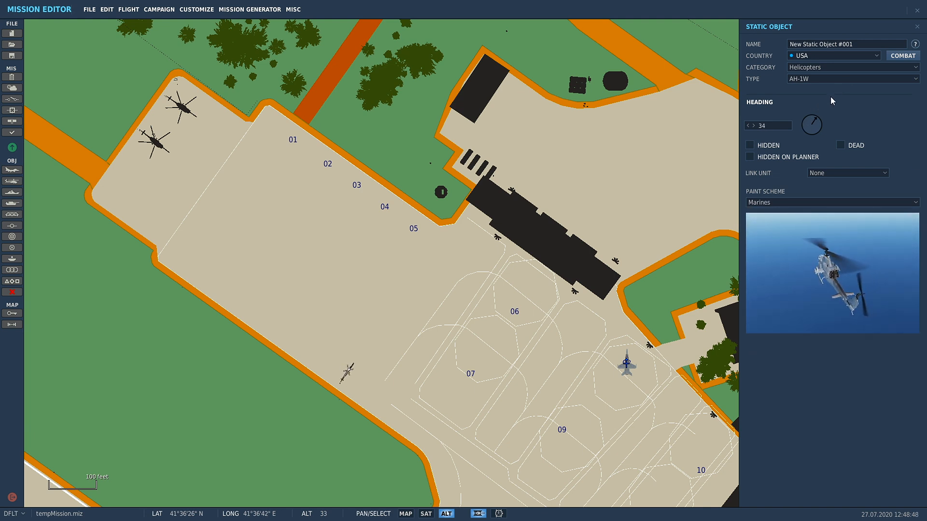
{"action": "scroll", "scroll_direction": "up", "scroll_amount": 3}
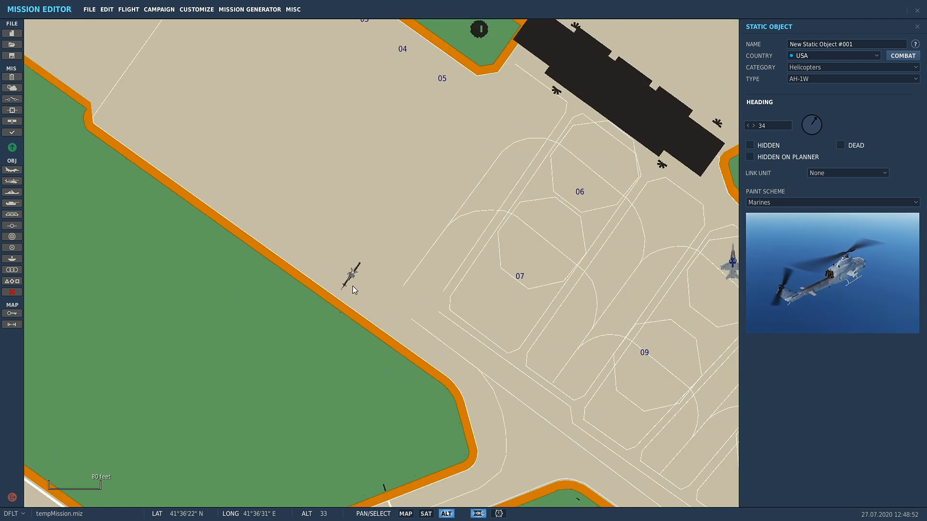
{"action": "mouse_move", "coordinate": [346, 269]}
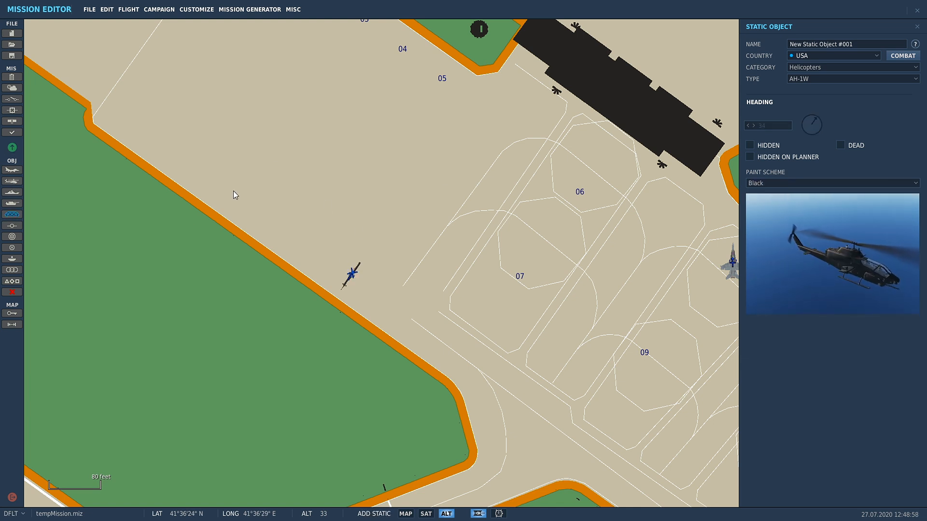
Place additional AH-1W Cobra statics beside the first along the apron edge
{"action": "left_click", "coordinate": [291, 235]}
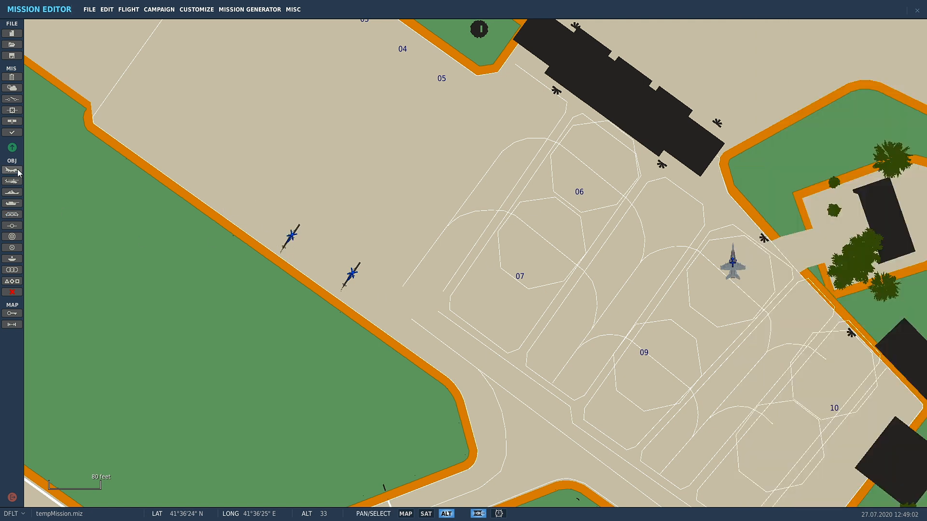
{"action": "left_click", "coordinate": [11, 181]}
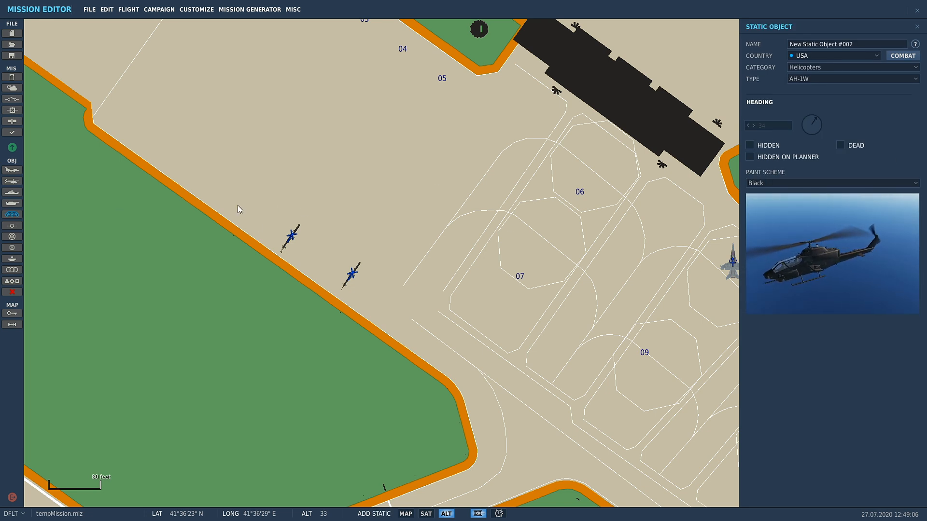
{"action": "left_click", "coordinate": [236, 204]}
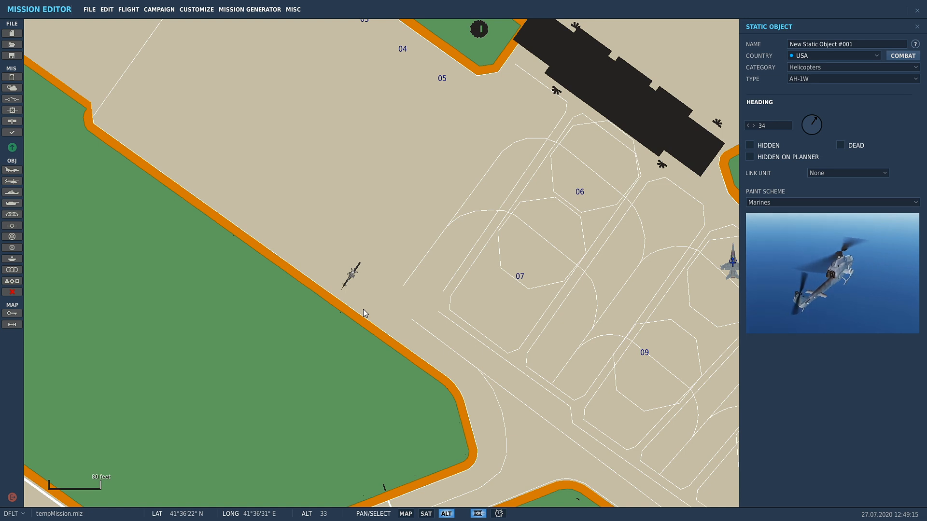
{"action": "mouse_move", "coordinate": [313, 246]}
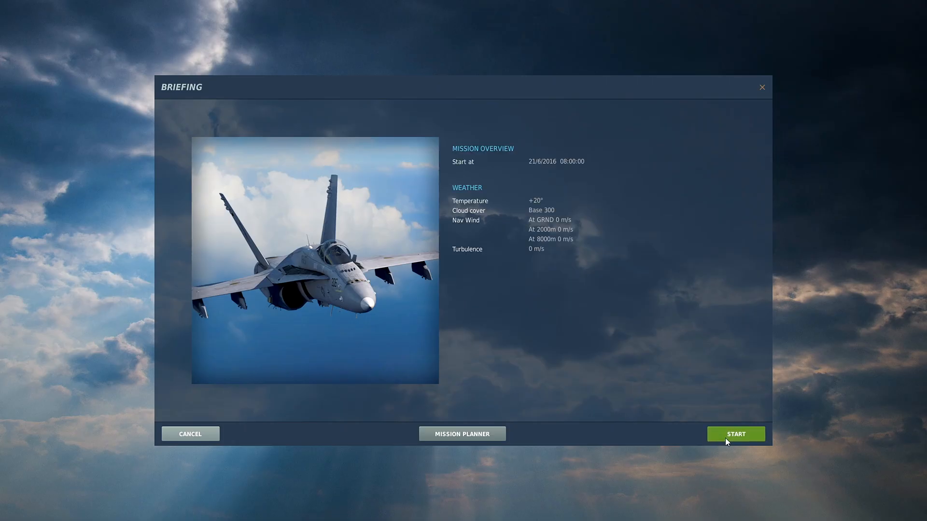
Launch the mission from the briefing in the F/A-18C Pilot role
{"action": "left_click", "coordinate": [735, 434]}
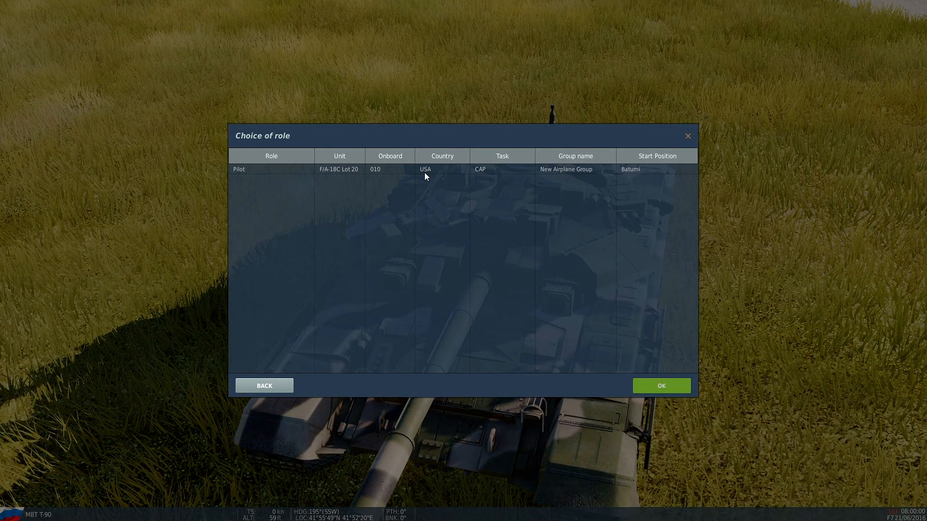
{"action": "left_click", "coordinate": [425, 168]}
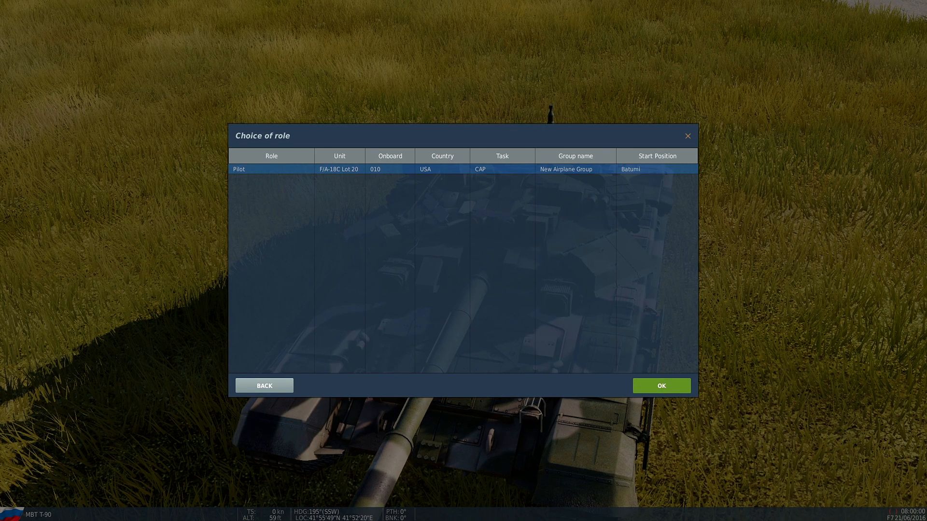
{"action": "left_click", "coordinate": [660, 385]}
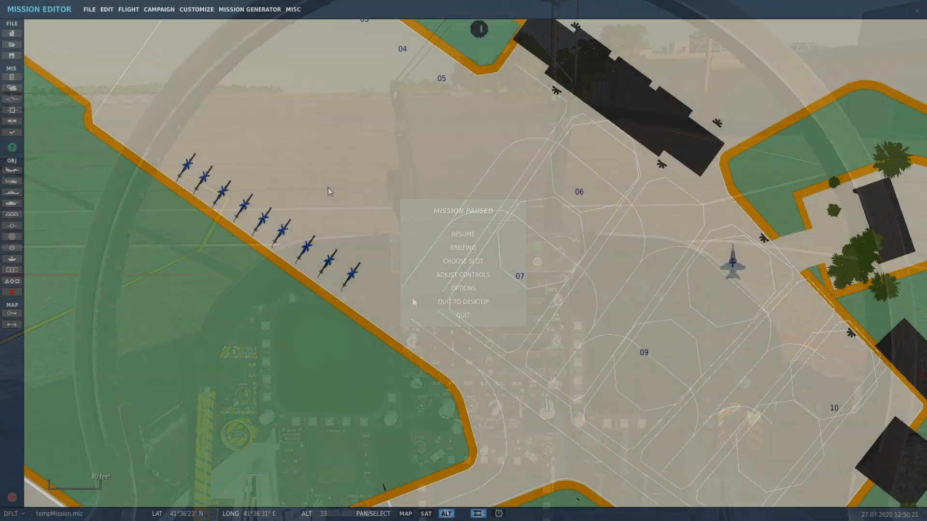
{"action": "left_click", "coordinate": [463, 234]}
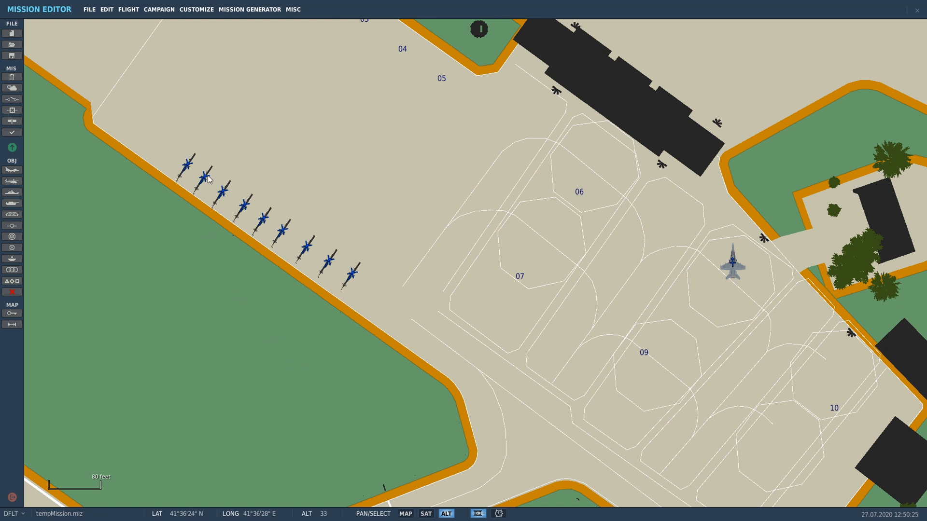
{"action": "mouse_move", "coordinate": [240, 199]}
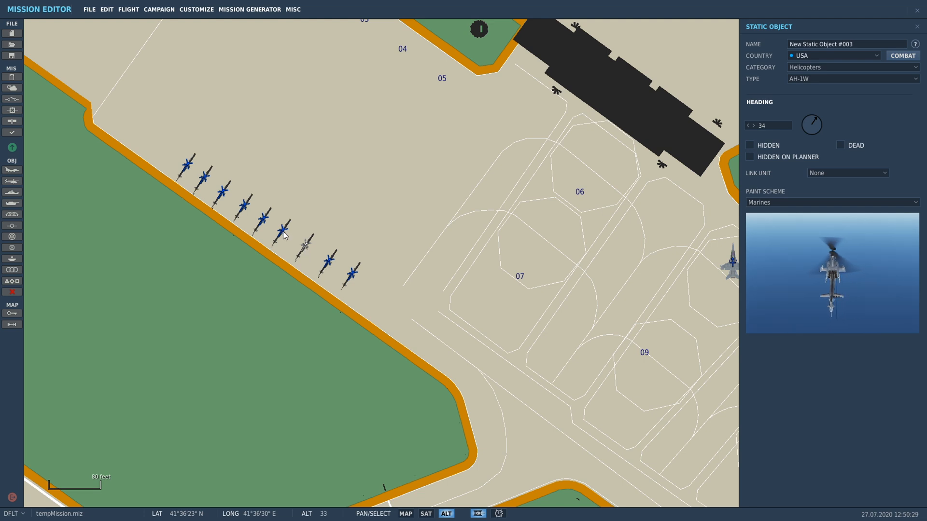
{"action": "left_click", "coordinate": [263, 221]}
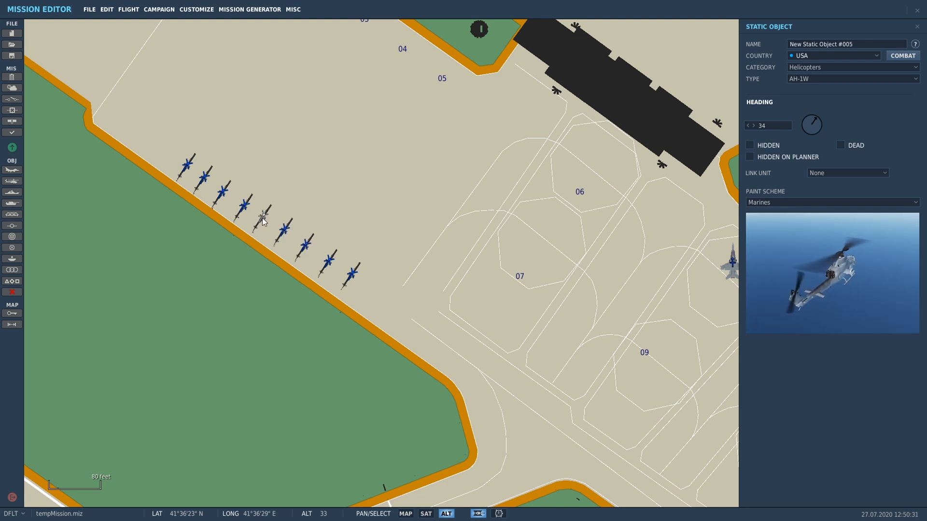
{"action": "left_click", "coordinate": [254, 210]}
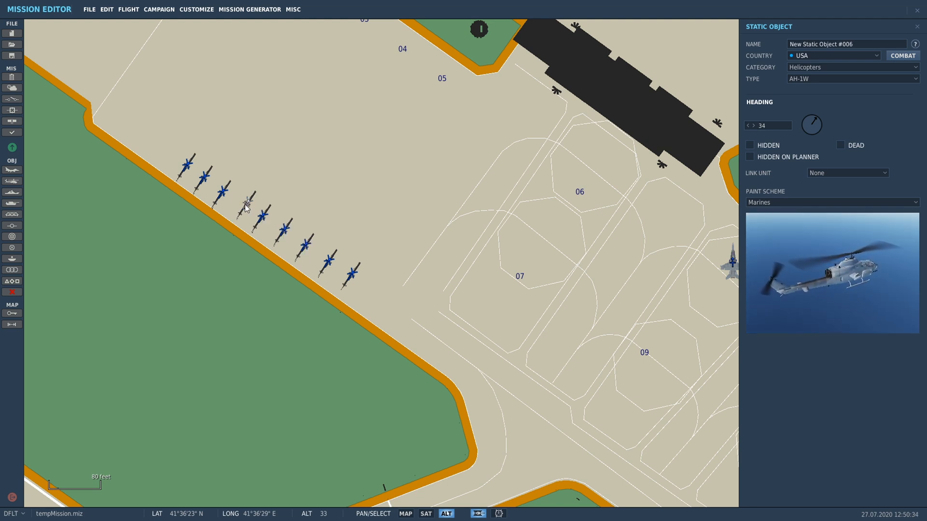
{"action": "left_click", "coordinate": [226, 186]}
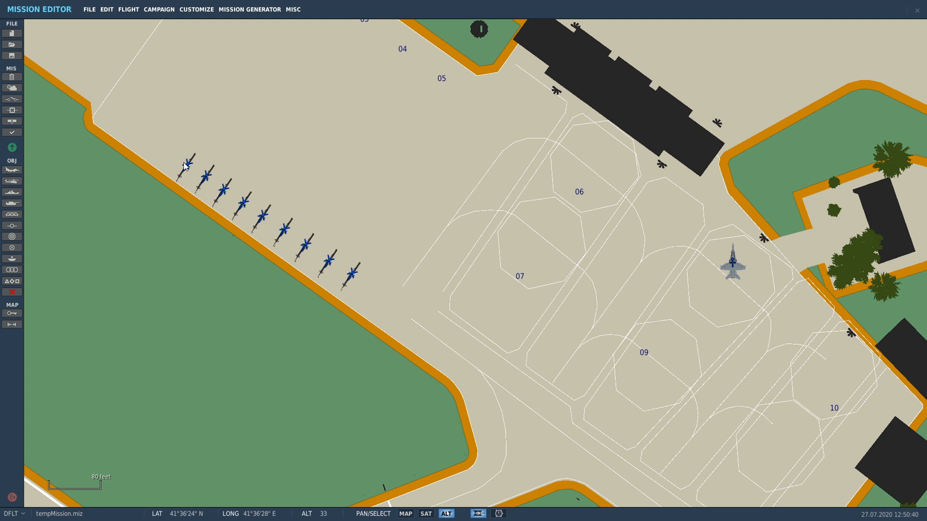
{"action": "mouse_move", "coordinate": [168, 161]}
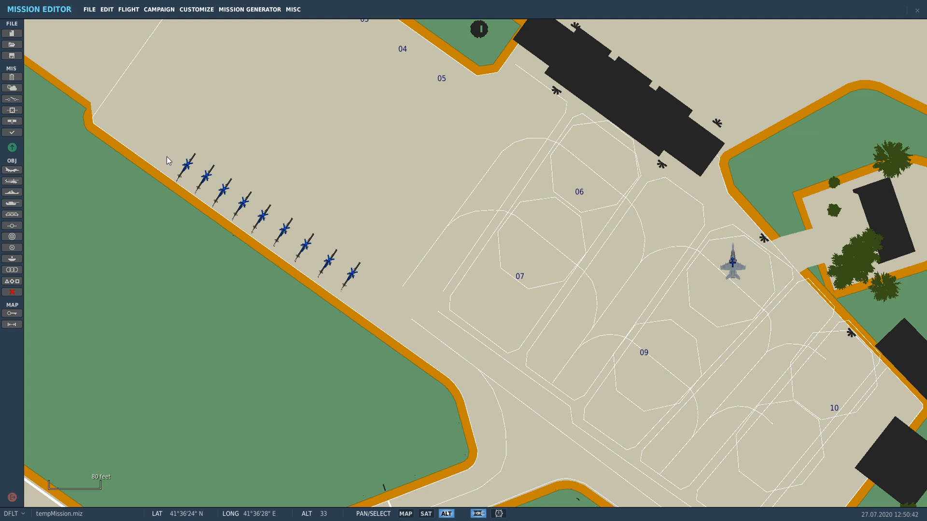
Select the nine parked Cobras and place copies as a second parallel row on the apron
{"action": "left_click", "coordinate": [221, 195]}
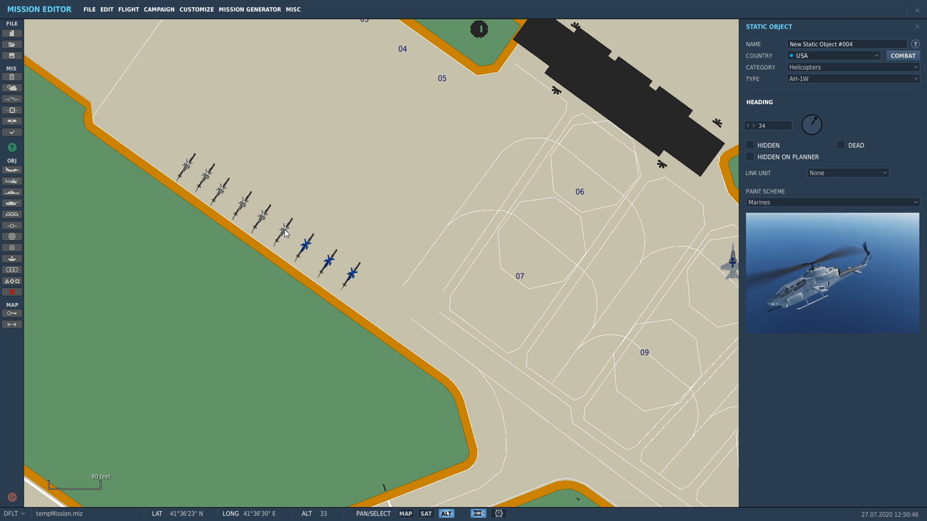
{"action": "left_click", "coordinate": [348, 278]}
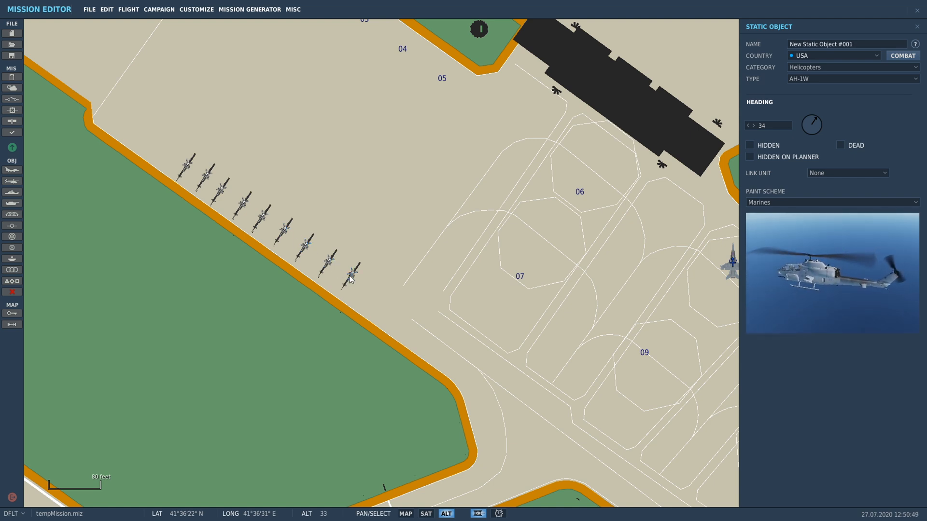
{"action": "mouse_move", "coordinate": [314, 184]}
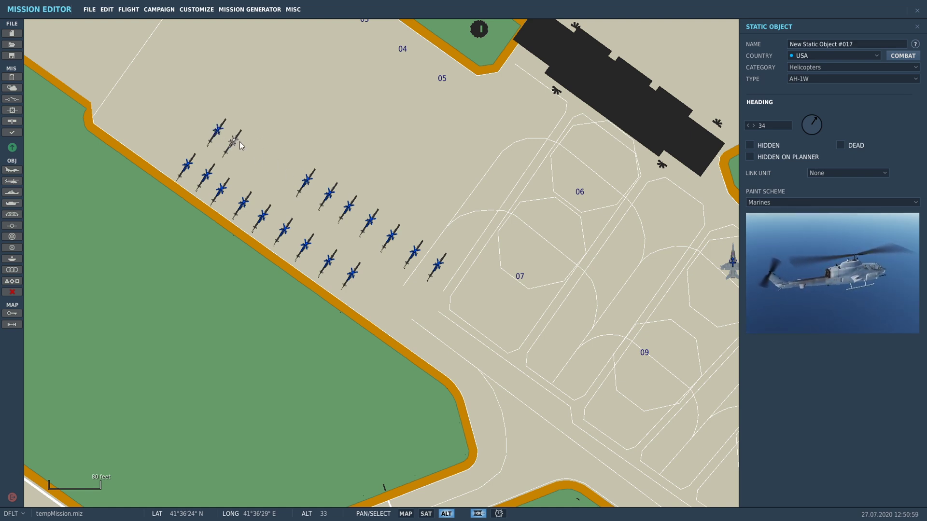
{"action": "left_click", "coordinate": [219, 127]}
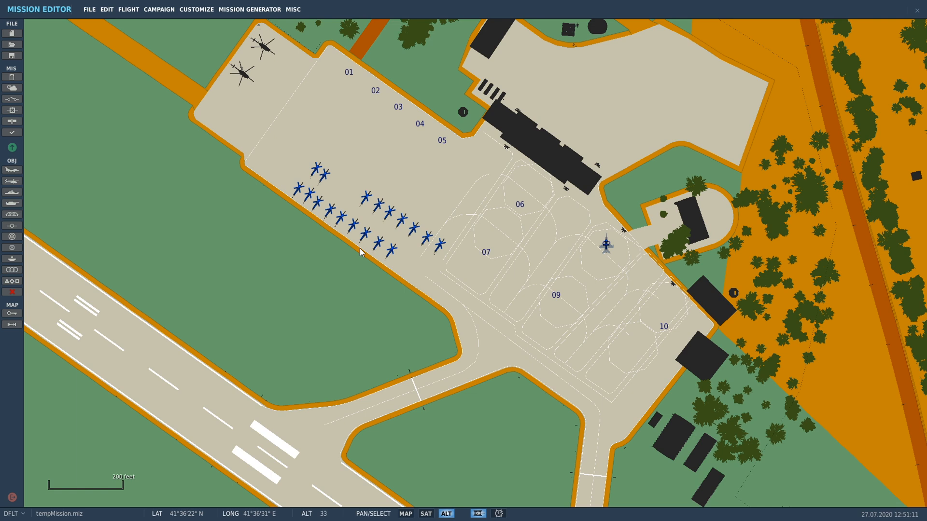
{"action": "mouse_move", "coordinate": [377, 182]}
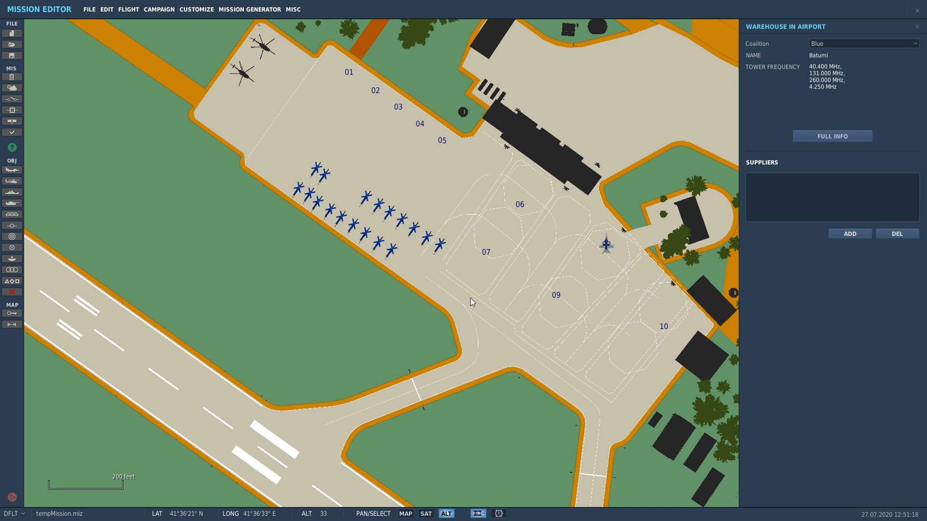
{"action": "mouse_move", "coordinate": [248, 142]}
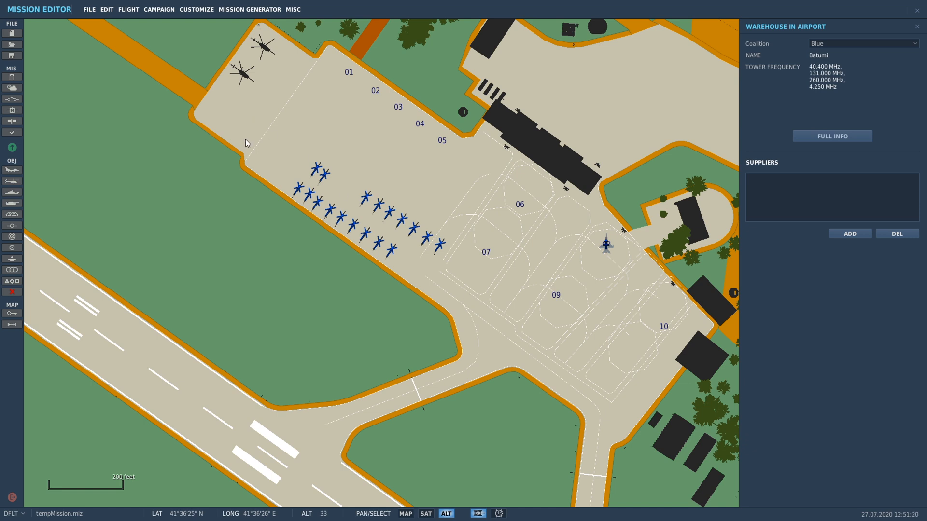
{"action": "mouse_move", "coordinate": [250, 141]}
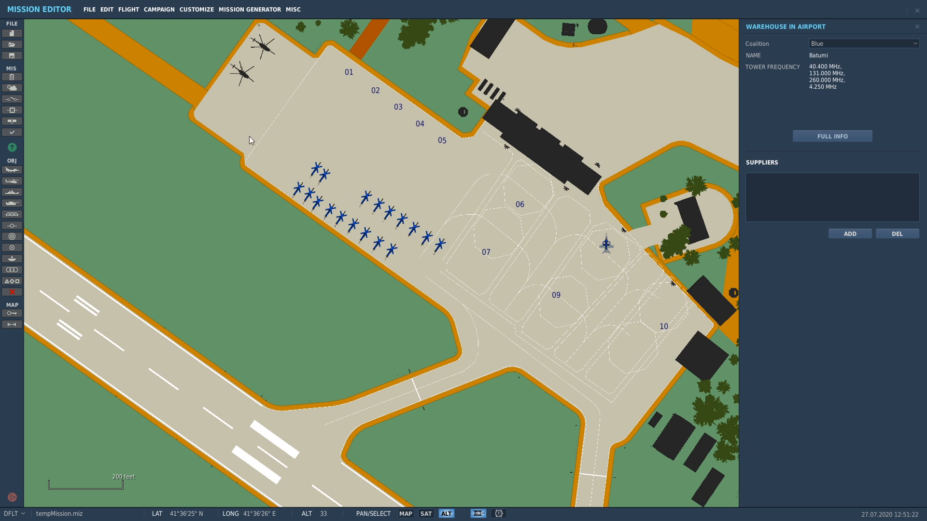
{"action": "mouse_move", "coordinate": [245, 152]}
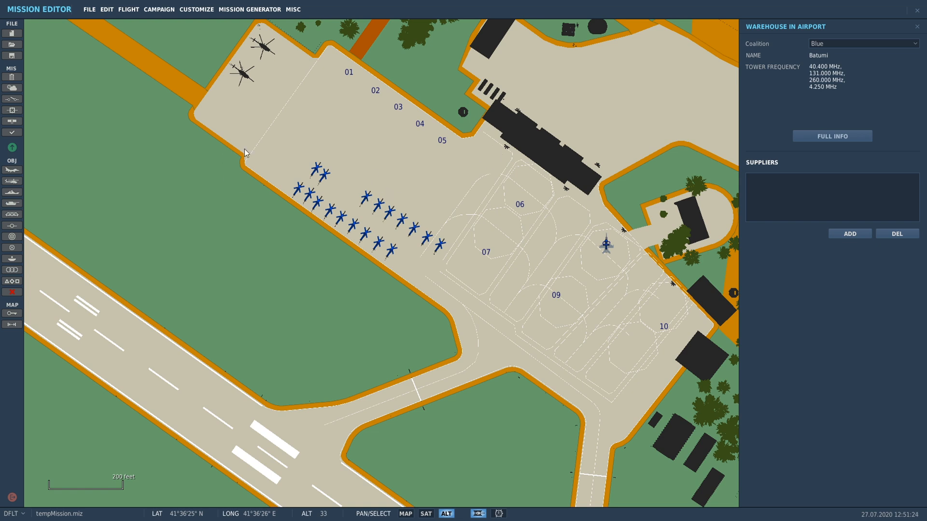
{"action": "mouse_move", "coordinate": [355, 313]}
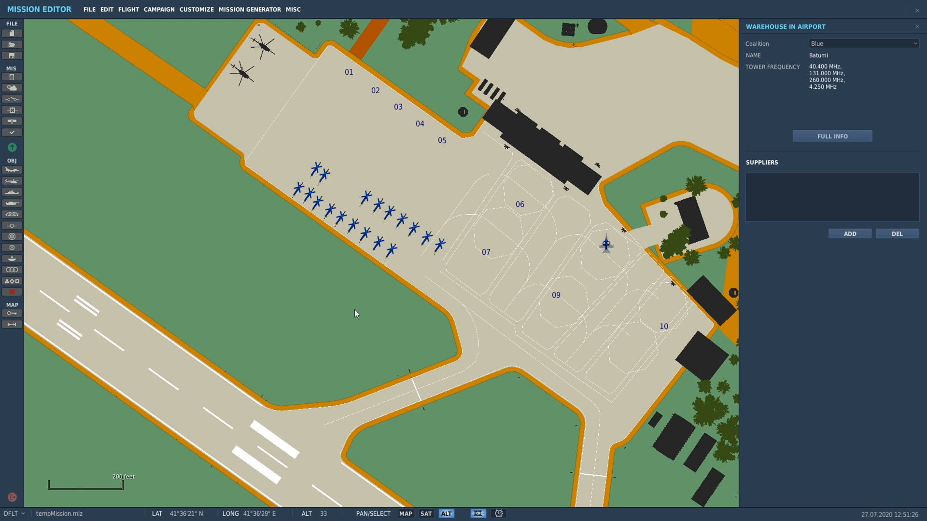
{"action": "mouse_move", "coordinate": [379, 321]}
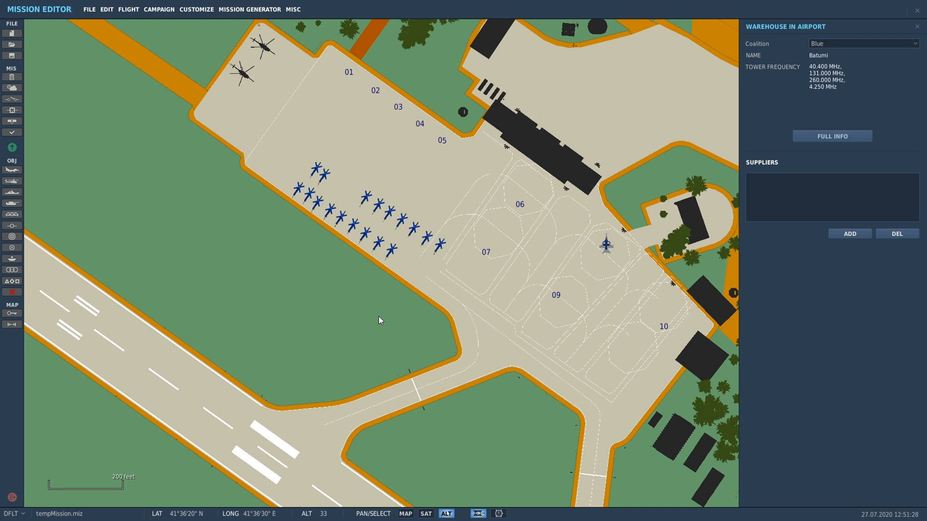